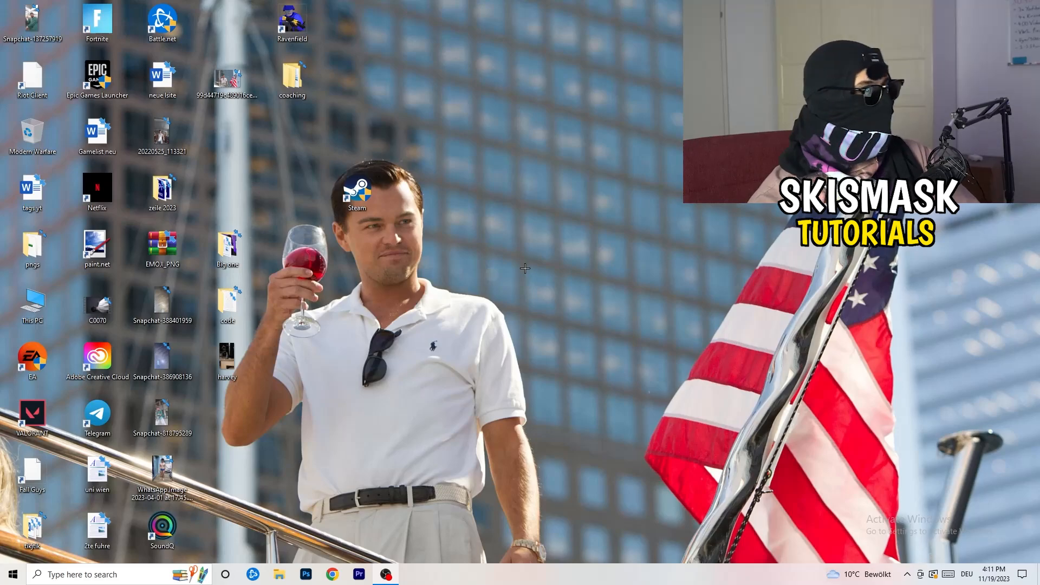
Launch NVIDIA Control Panel from the desktop menu and show 'Adjust image settings with preview'
right_click(594, 175)
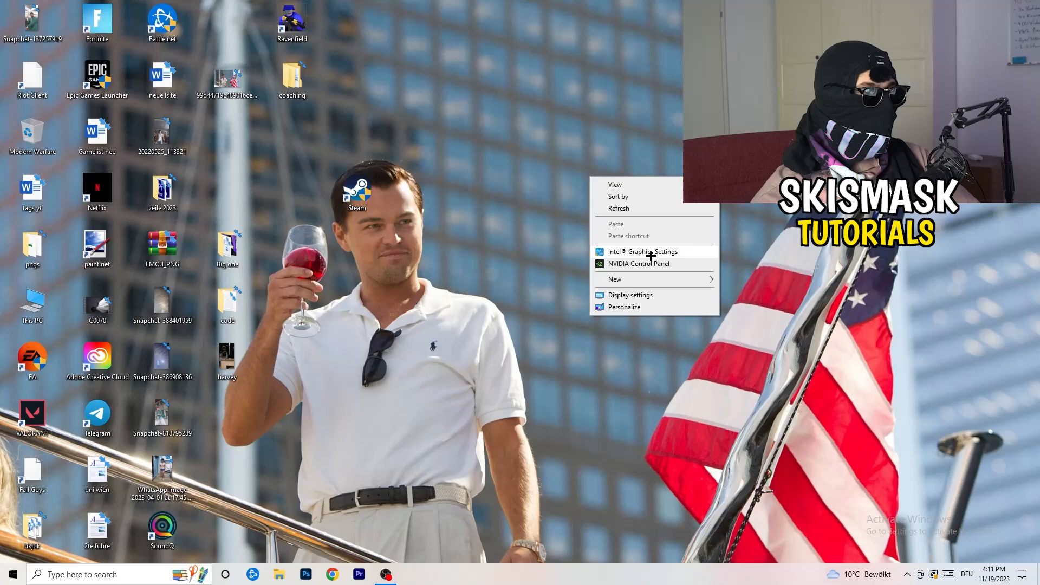
left_click(700, 388)
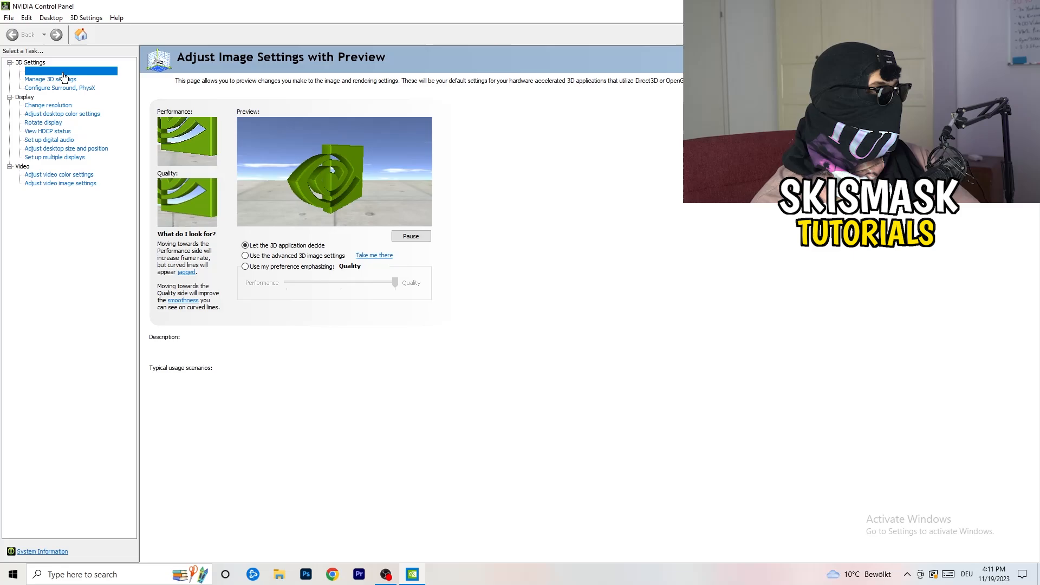
left_click(70, 70)
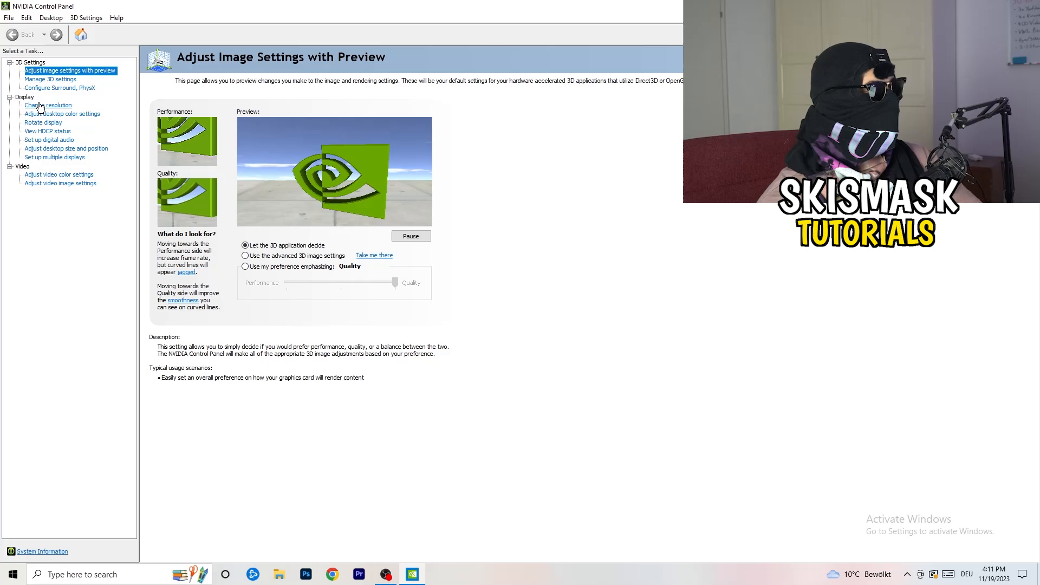
Close the NVIDIA Control Panel window to return to the desktop
left_click(47, 105)
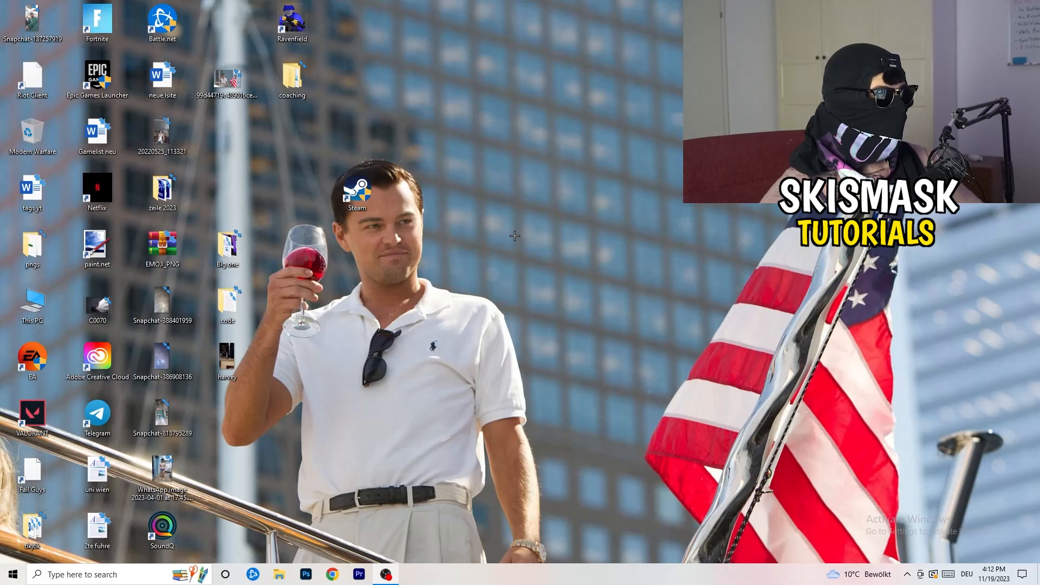
Open Windows Settings from the Start menu
left_click(12, 574)
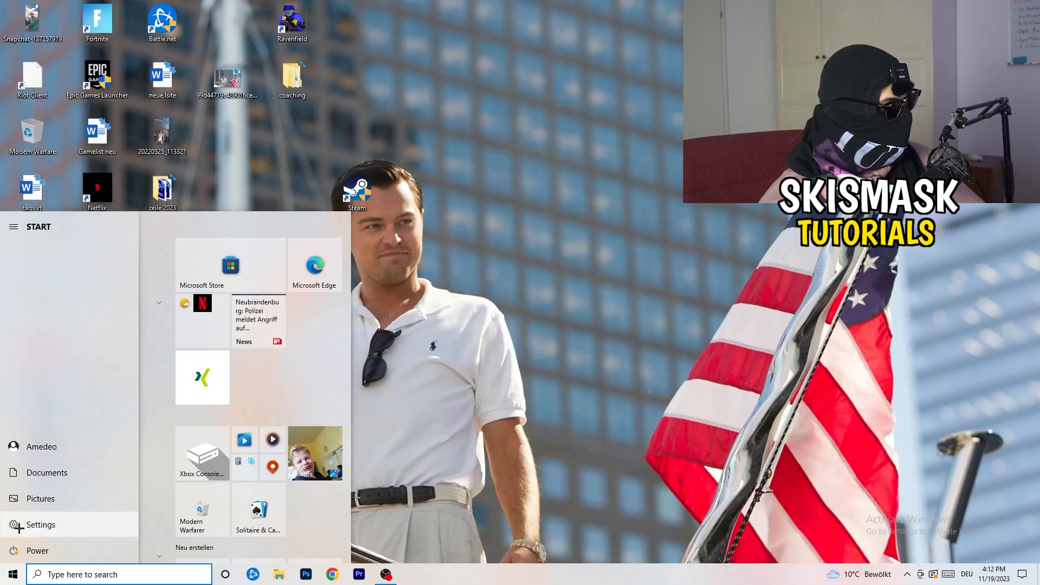
left_click(40, 525)
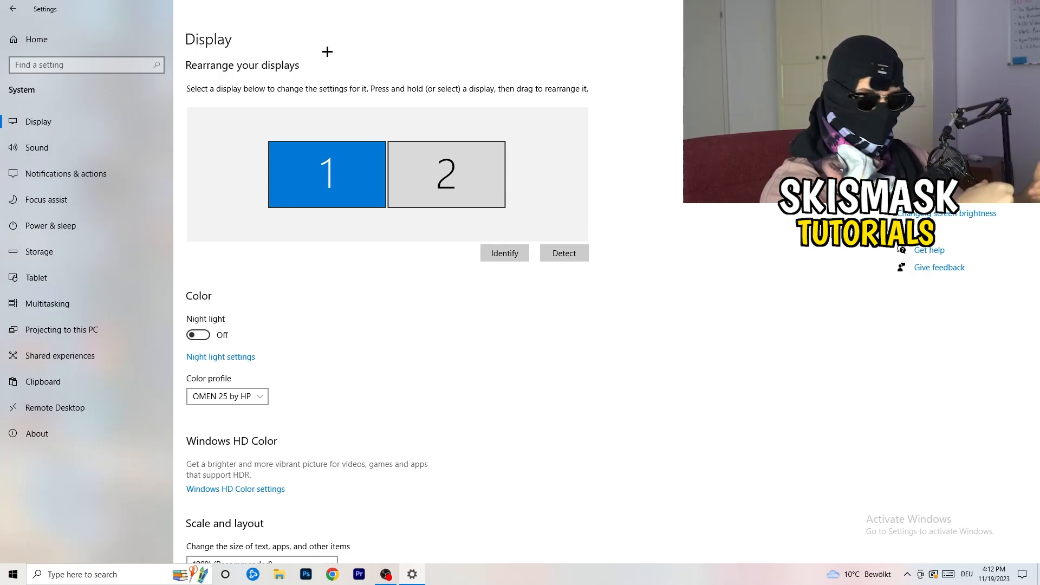
mouse_move(334, 53)
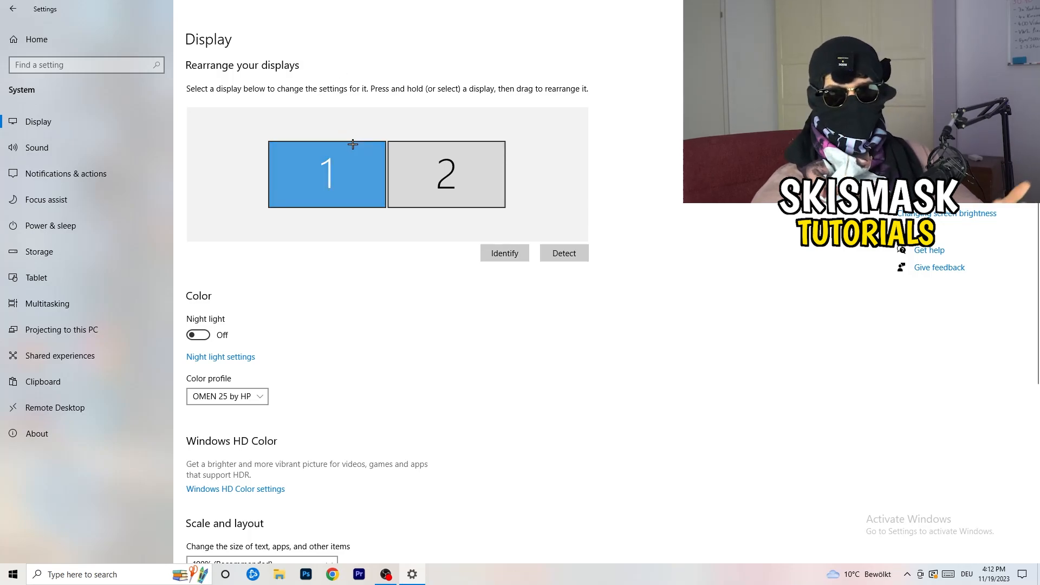
Keep text and app scaling at 100% and check the 1920 × 1080 display resolution
scroll("down", 3)
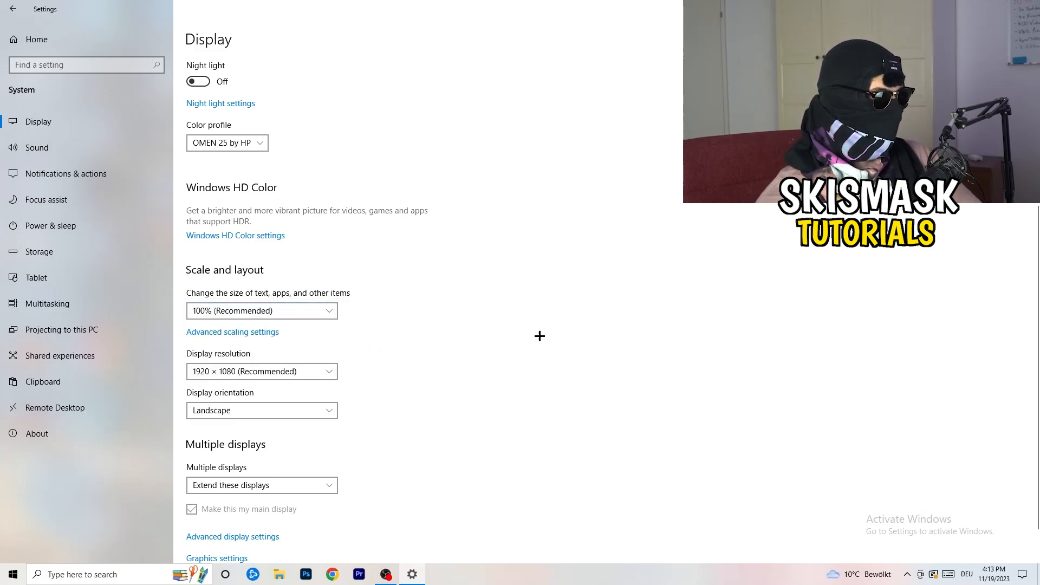
left_click(261, 310)
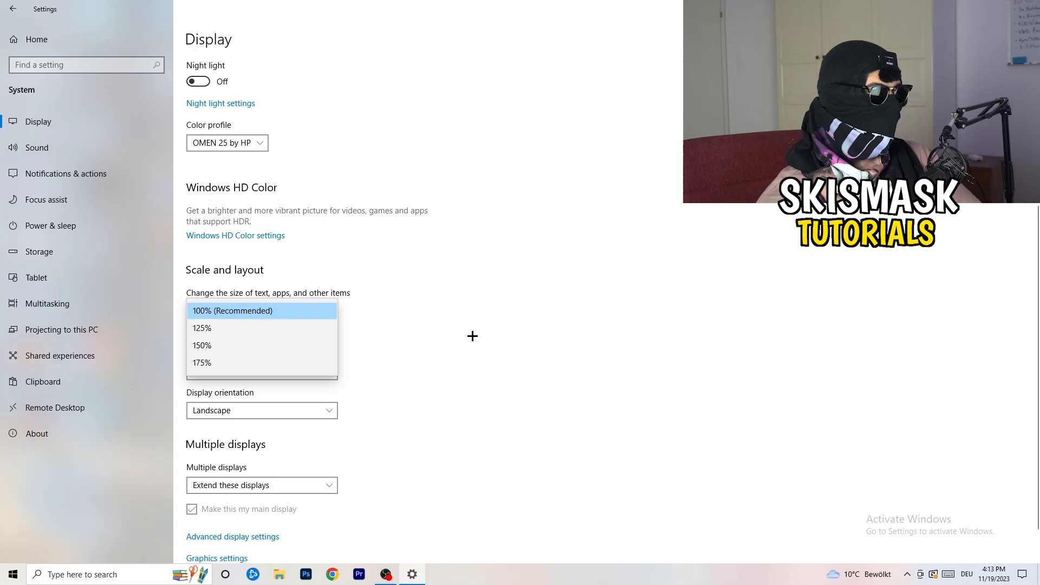
left_click(233, 311)
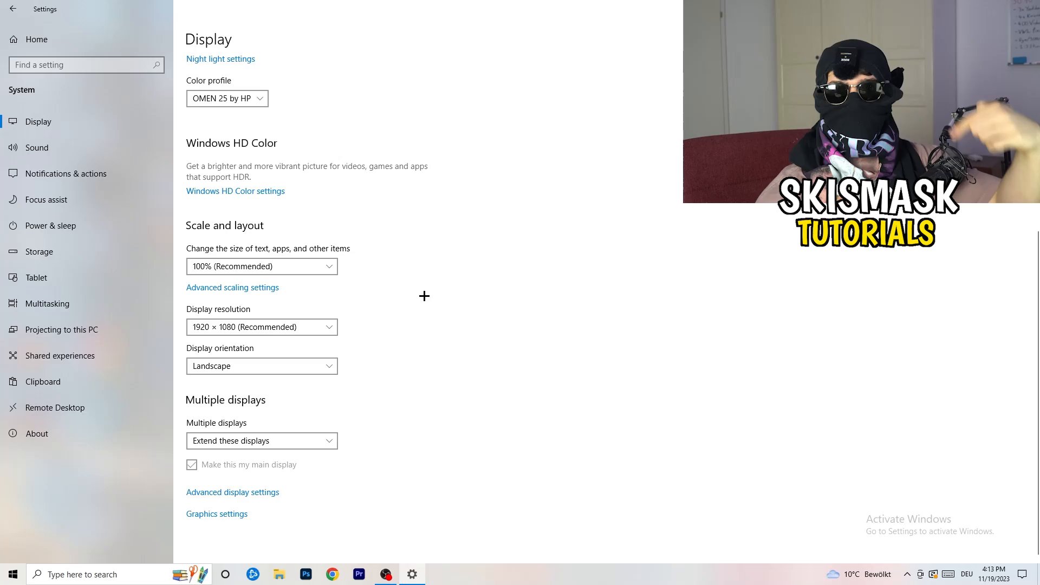
mouse_move(424, 293)
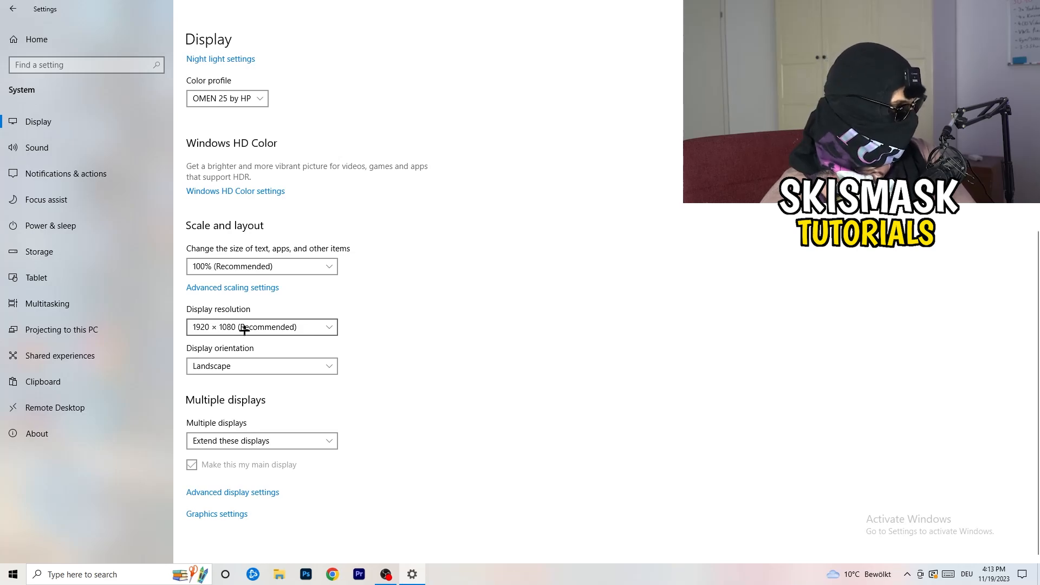
left_click(49, 226)
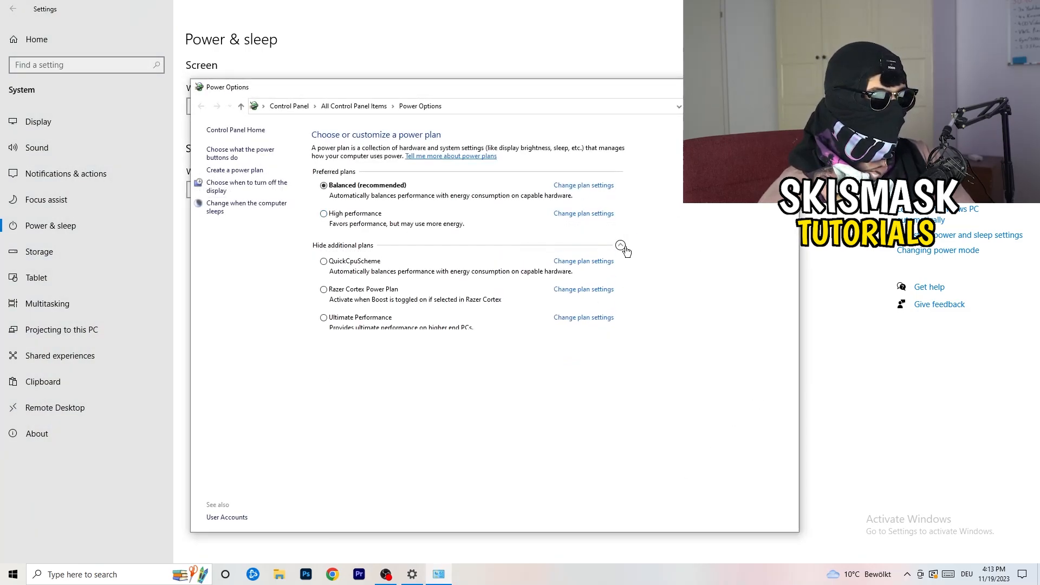
Close the Power Options window after reviewing the power plans
left_click(620, 245)
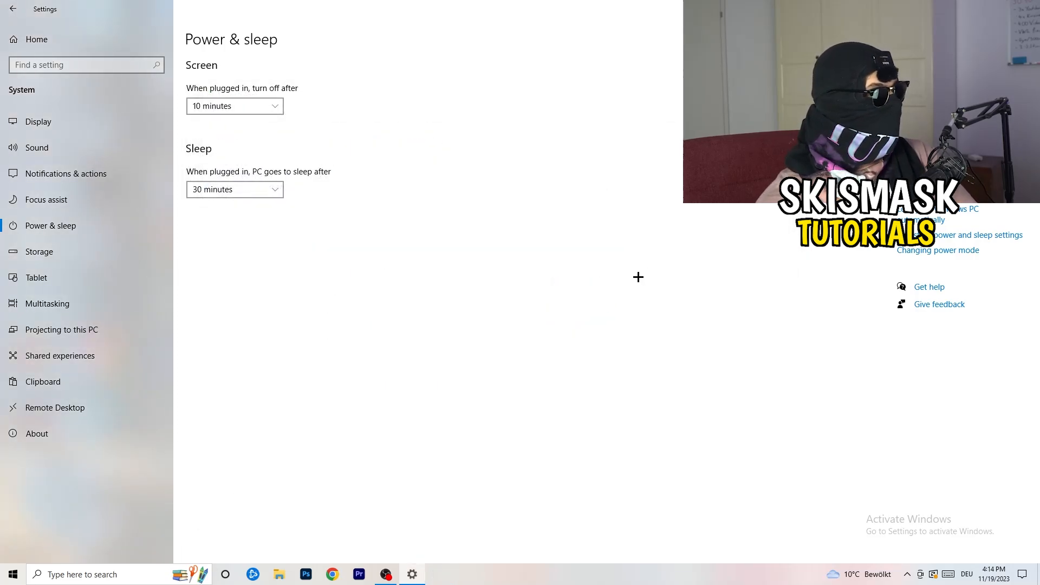
Open the Storage Sense configuration and review its weekly schedule and 14/60-day cleanup rules
left_click(39, 252)
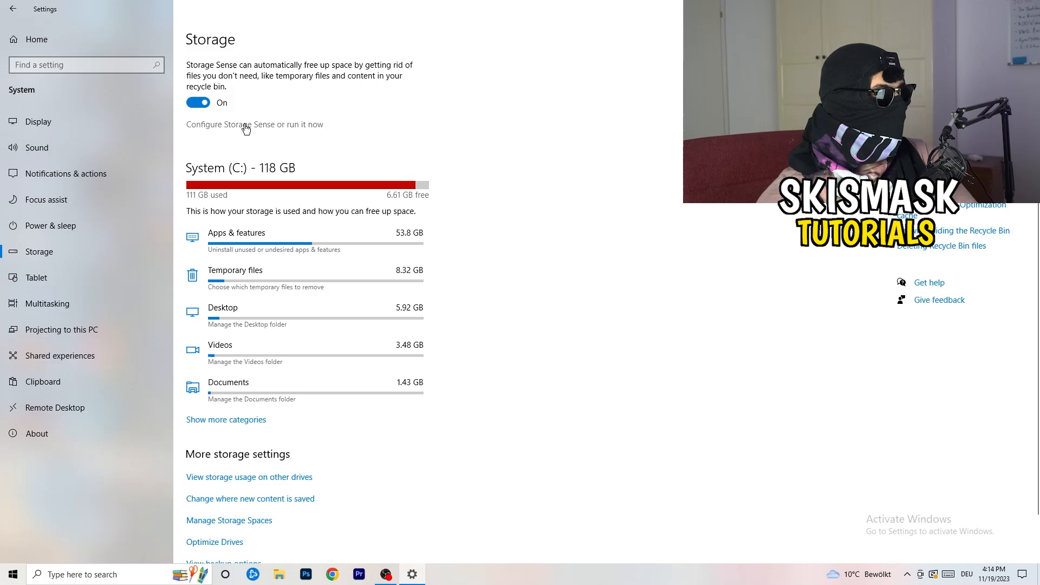
left_click(254, 124)
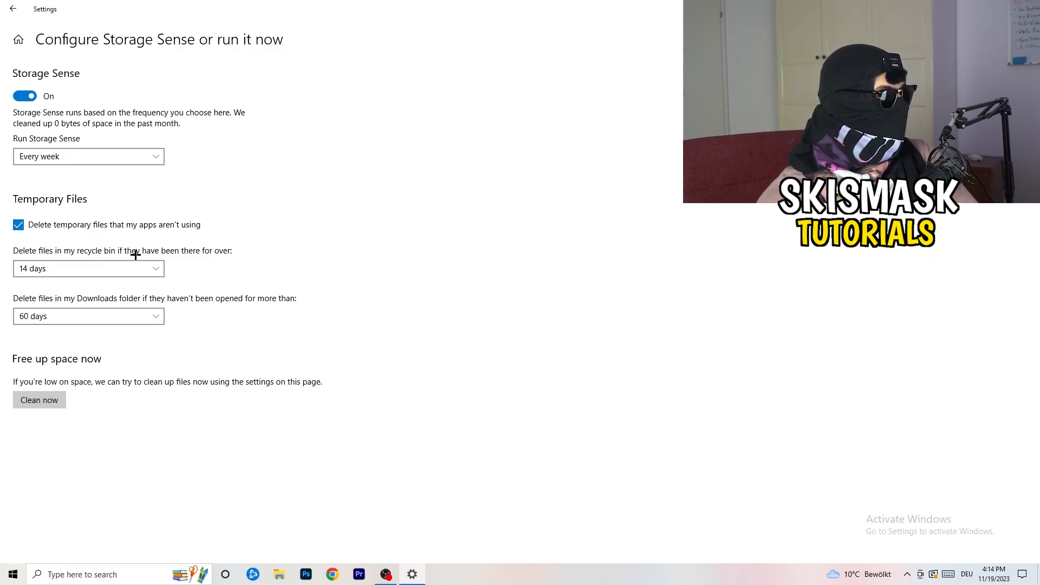
left_click(88, 268)
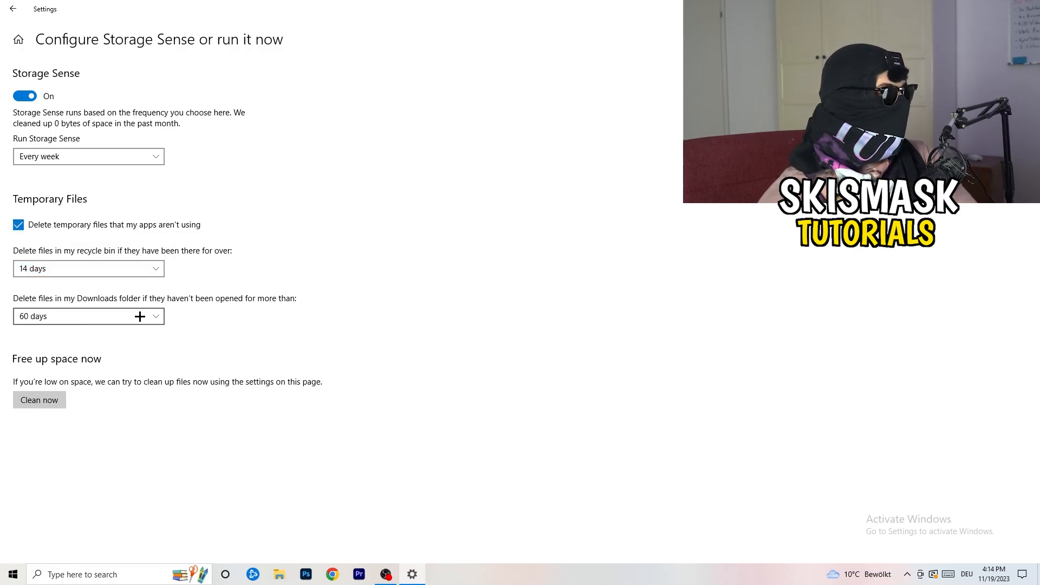
mouse_move(494, 245)
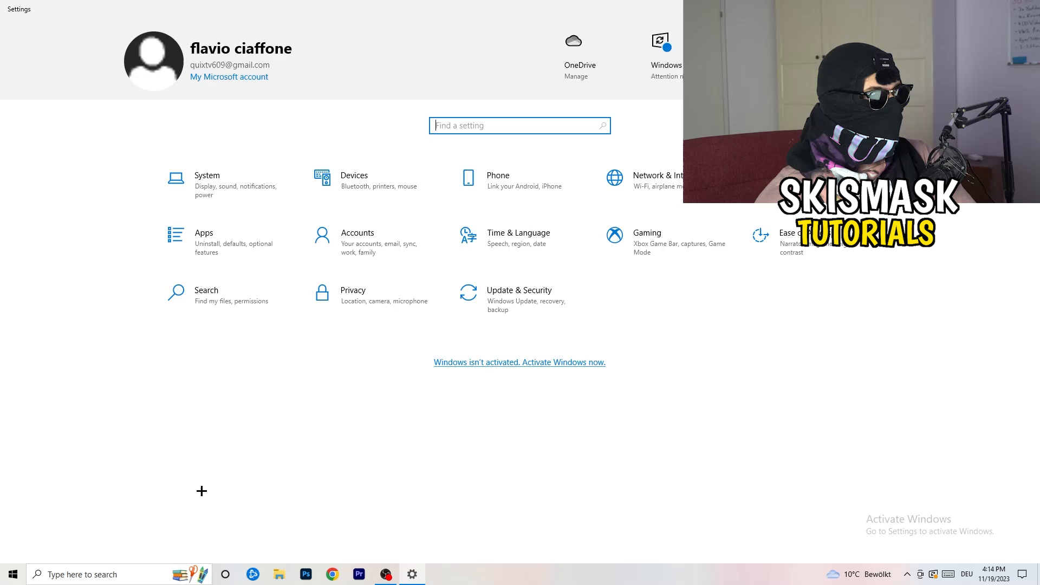
In Gaming settings, confirm background recording and audio recording on Captures are Off
left_click(647, 232)
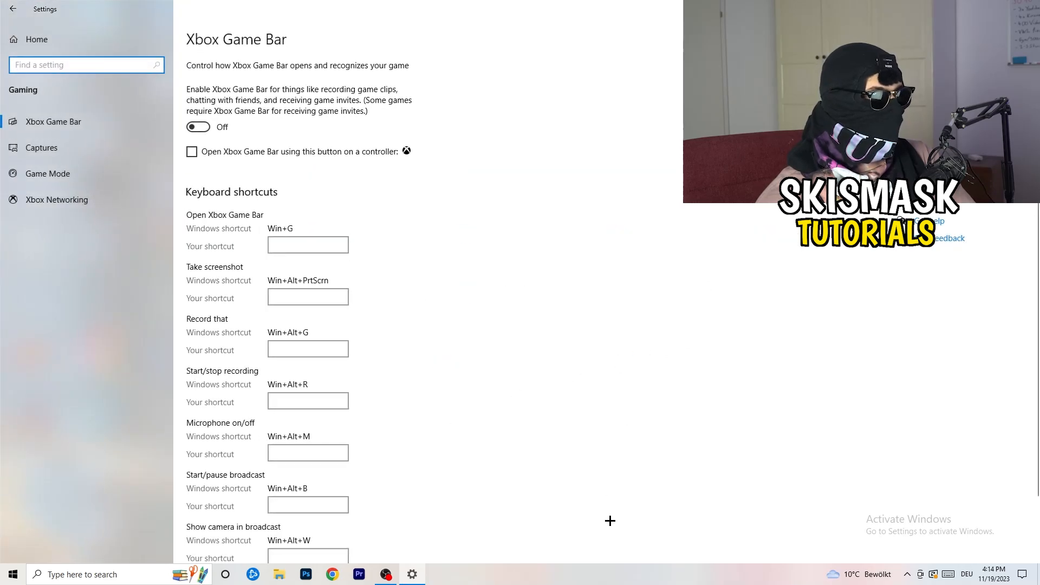
mouse_move(431, 334)
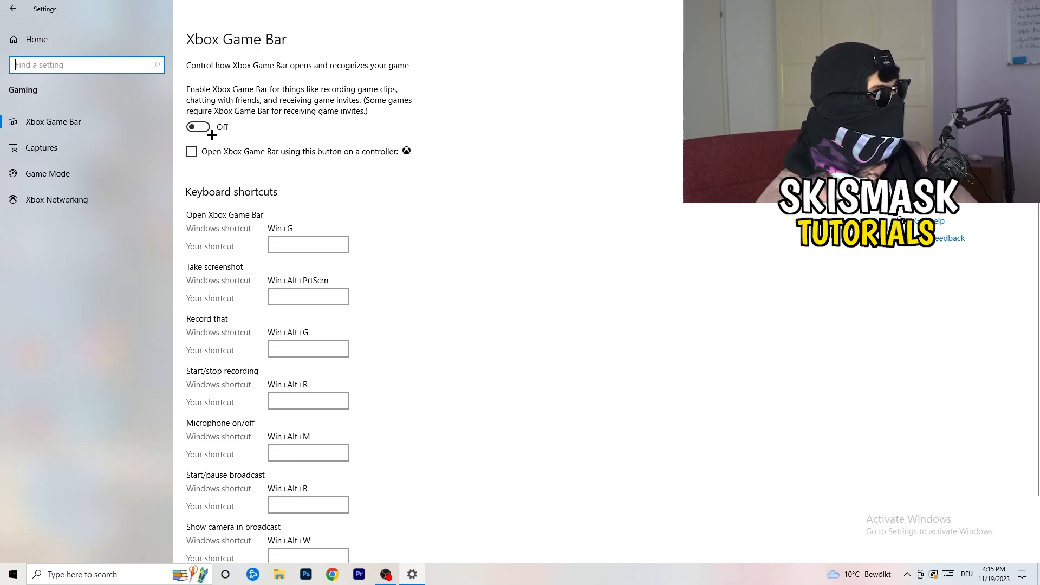
left_click(41, 148)
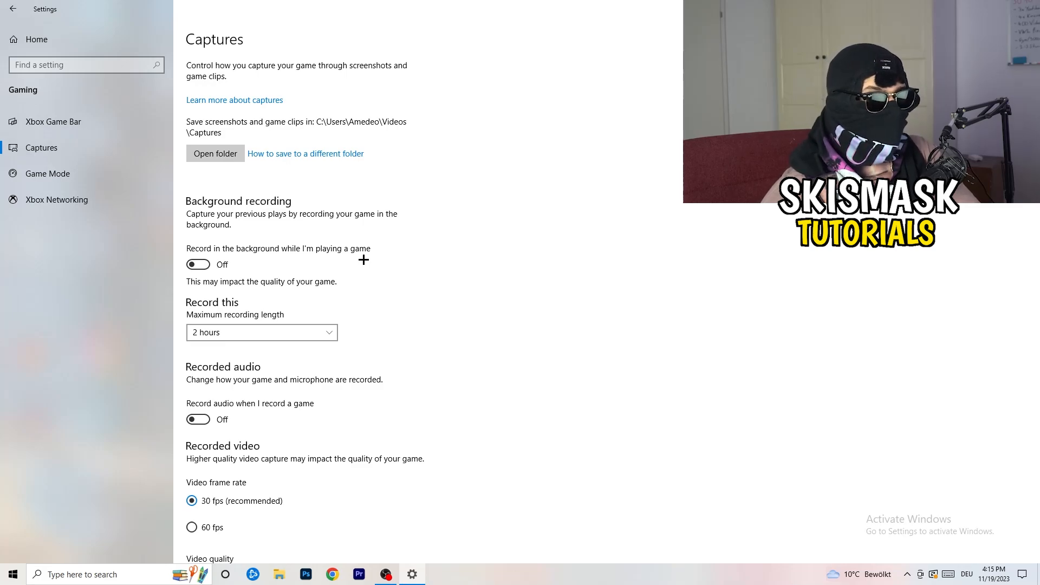
mouse_move(336, 263)
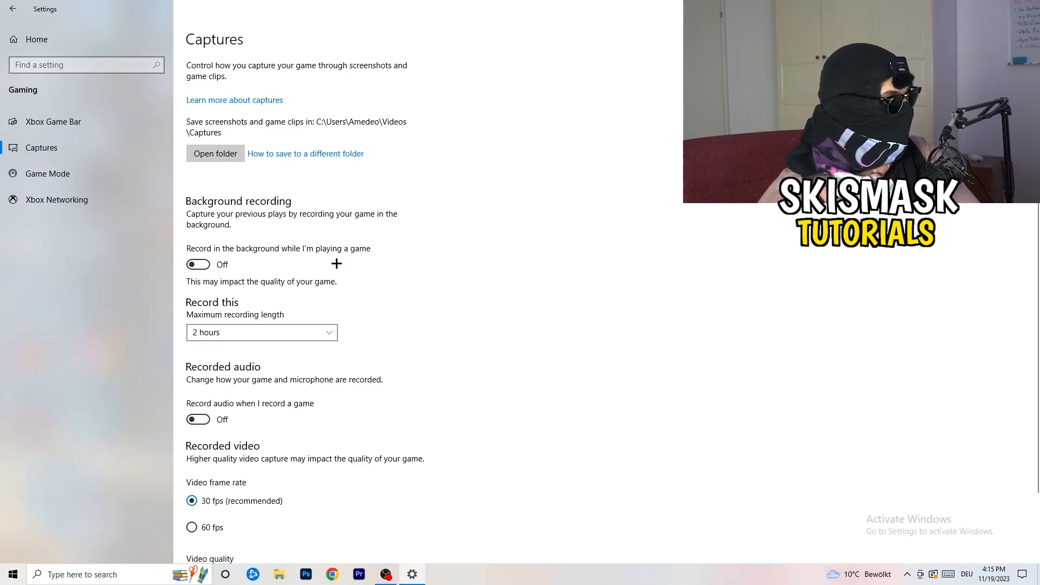
scroll("down", 3)
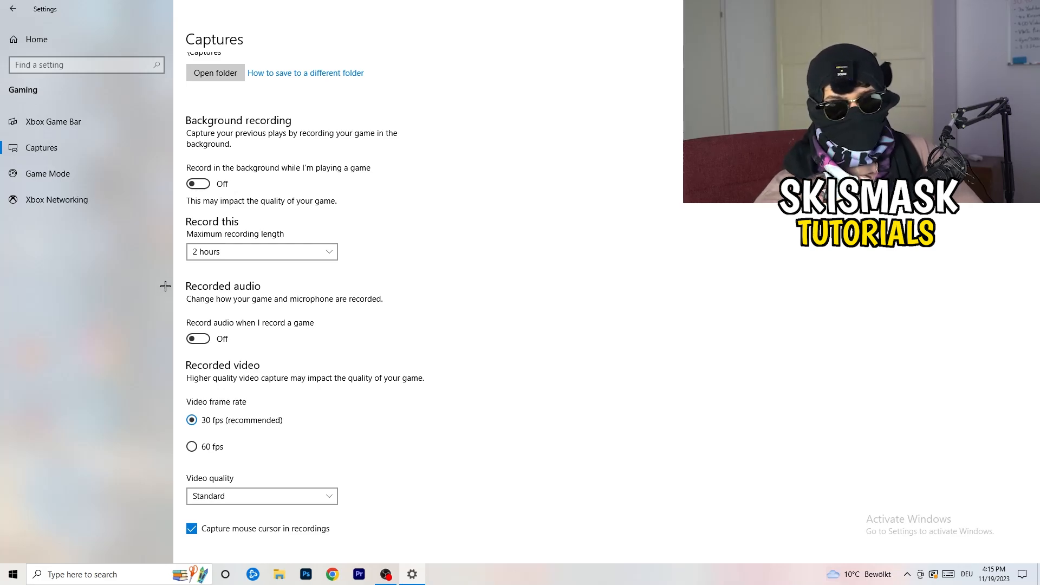
left_click(47, 173)
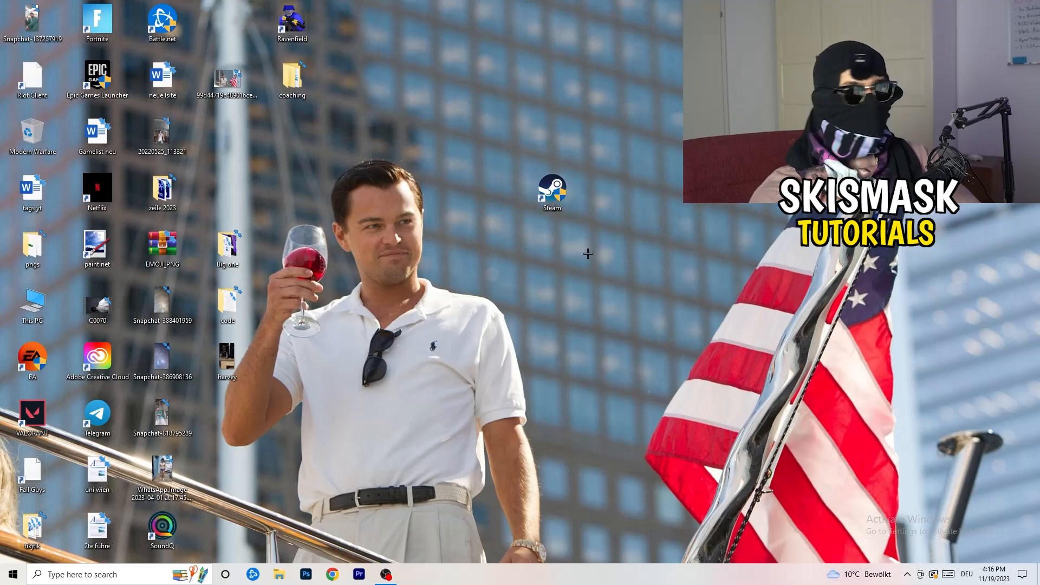
Set the Steam shortcut to Windows 8 compatibility and run as administrator, then move it left
right_click(552, 190)
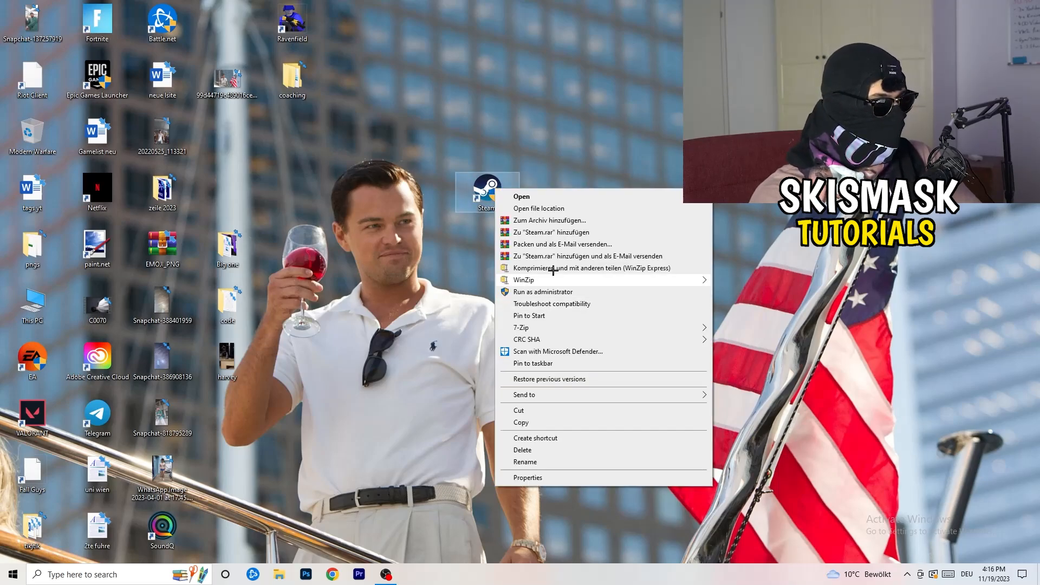
mouse_move(557, 481)
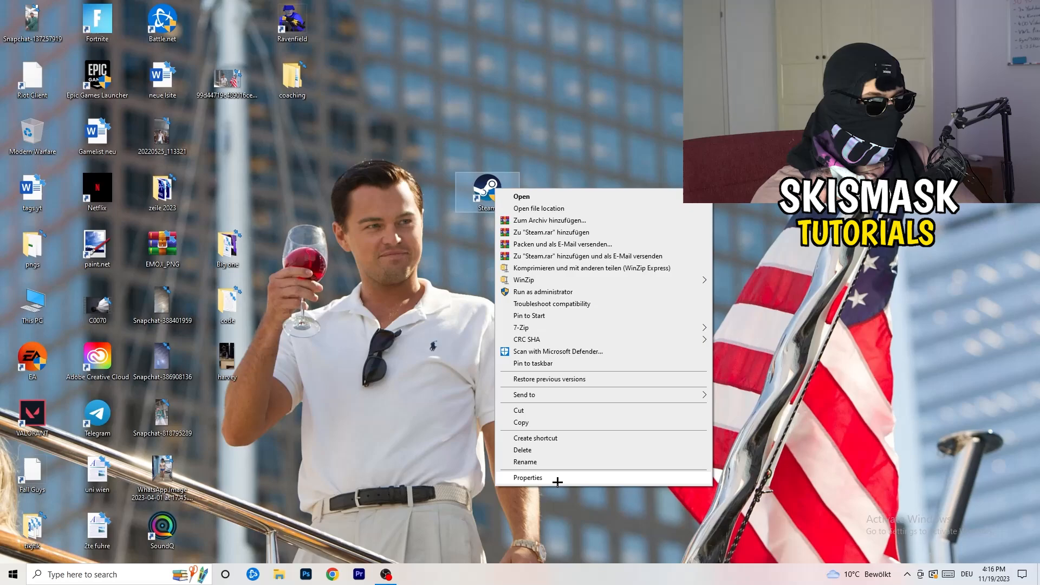
left_click(527, 477)
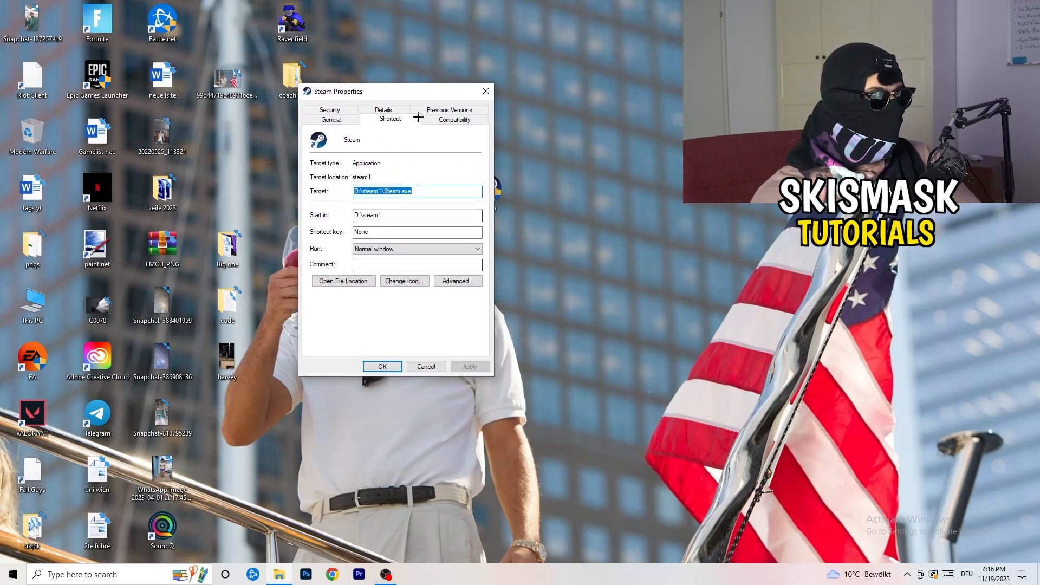
left_click(454, 119)
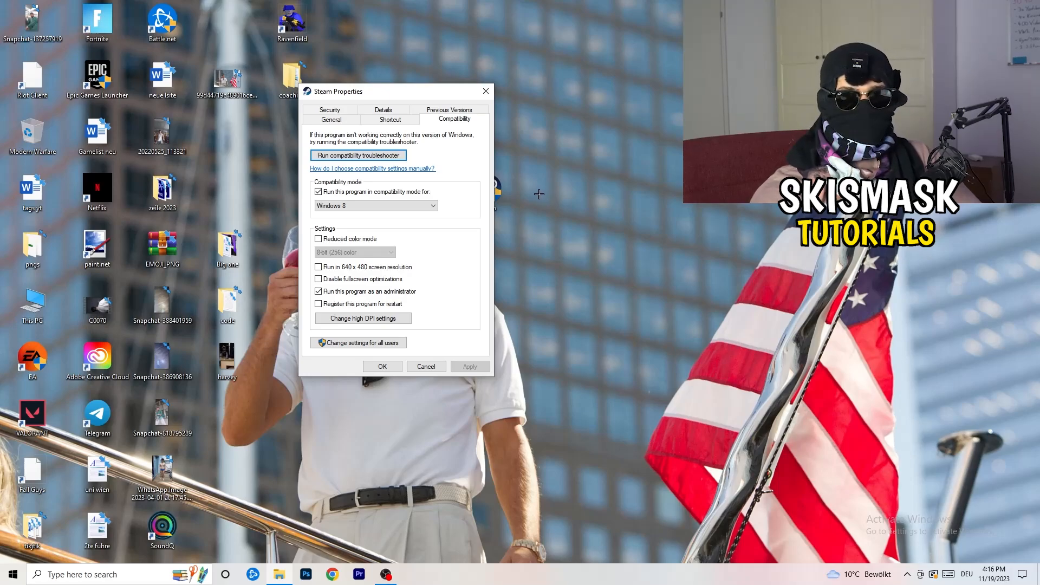
mouse_move(412, 194)
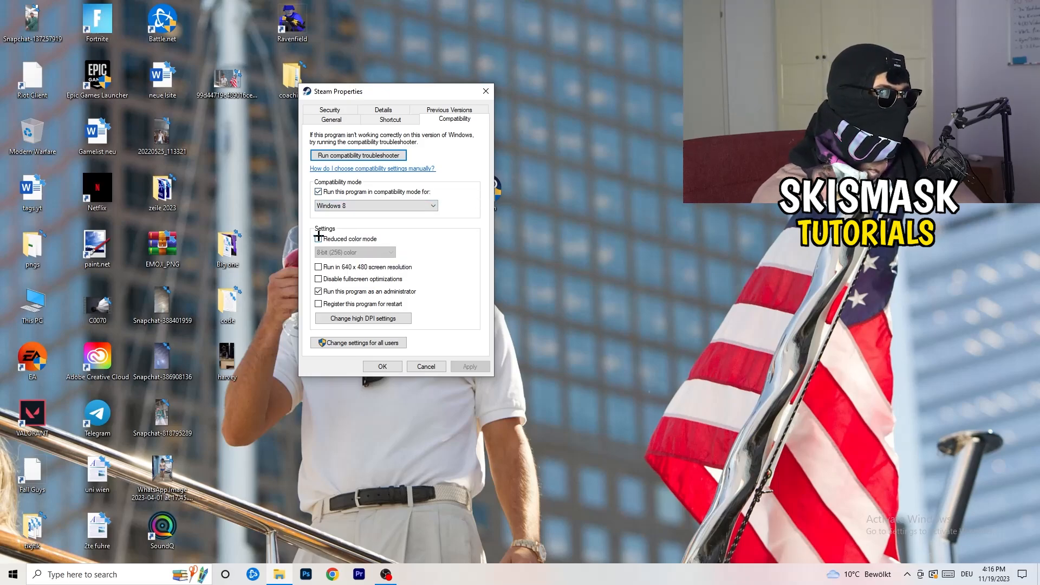
left_click(319, 239)
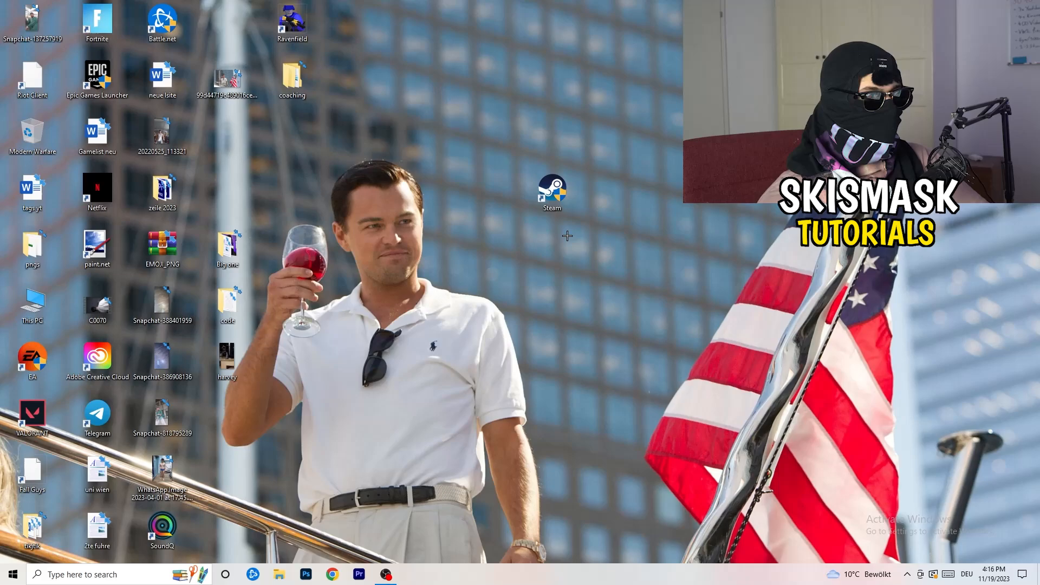
right_click(552, 192)
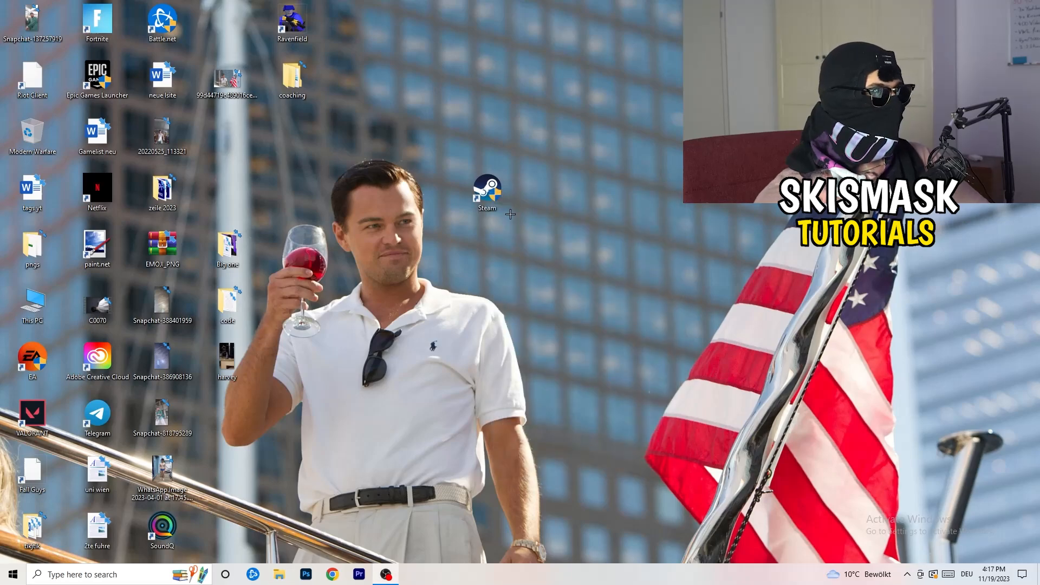
left_click_drag(487, 192, 227, 136)
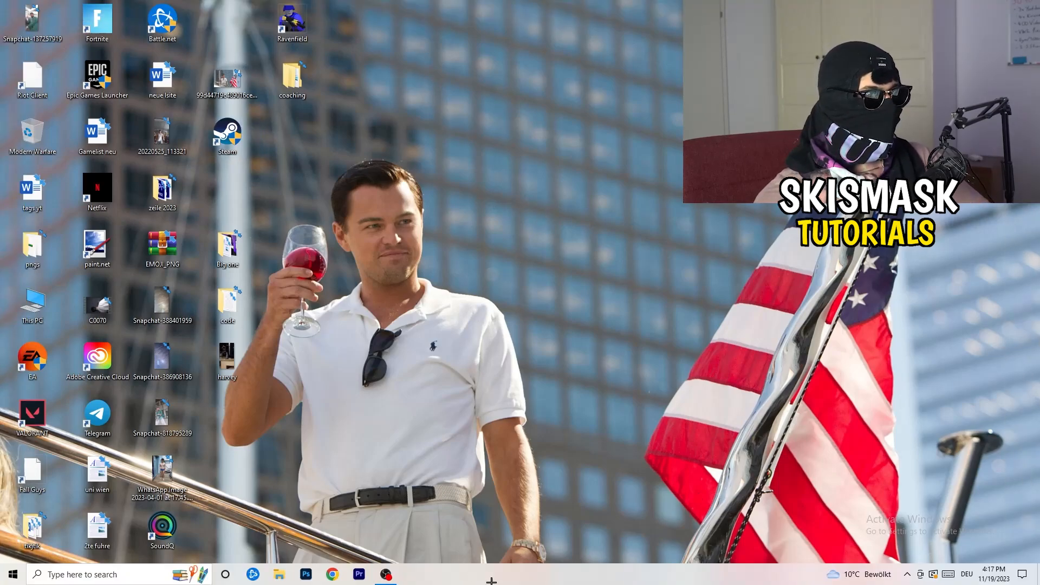
In maximized Task Manager's Details list, view a Creative Cloud process's priority options
right_click(490, 574)
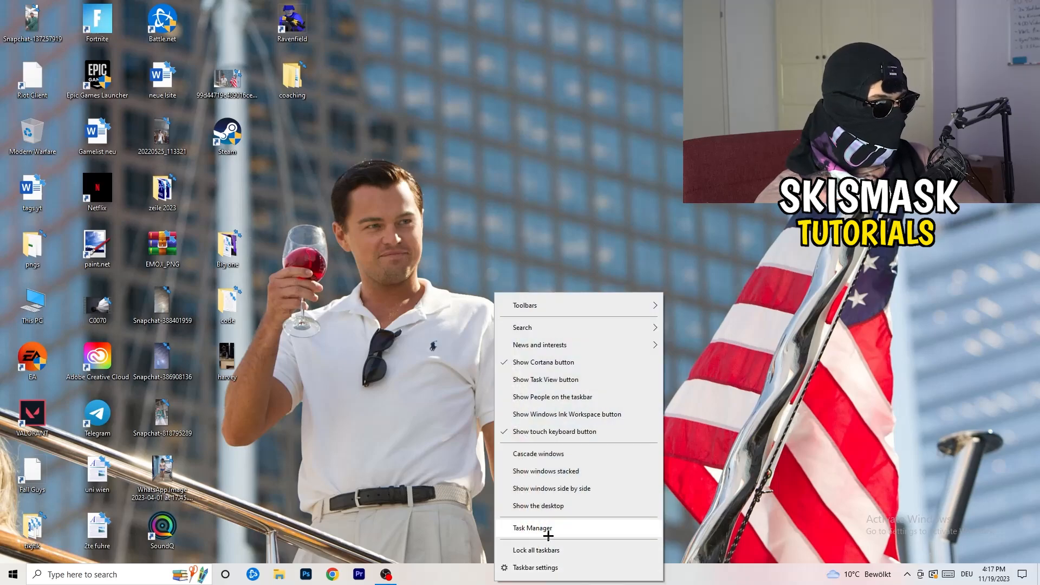
left_click(532, 527)
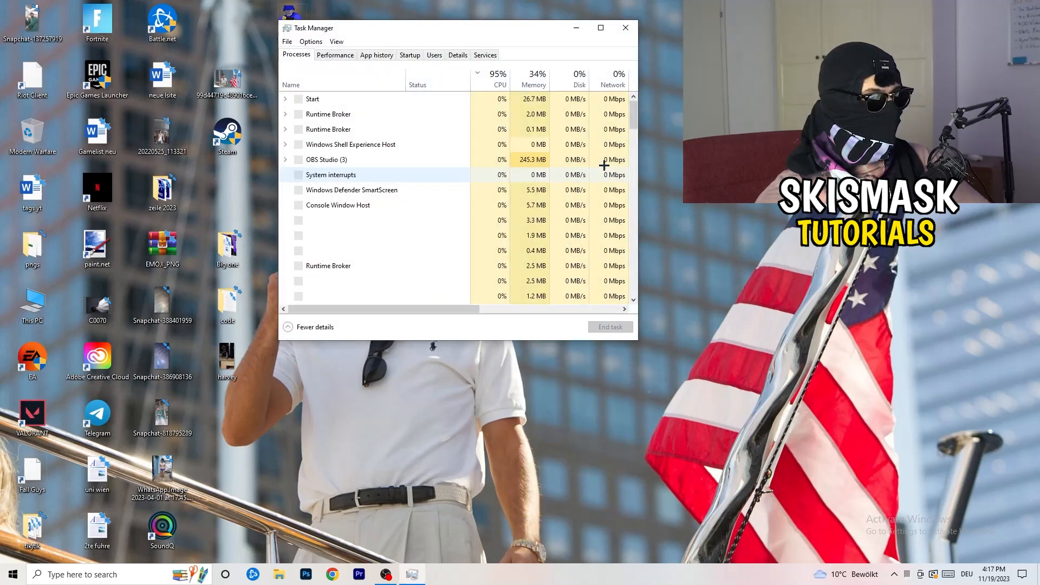
left_click(600, 27)
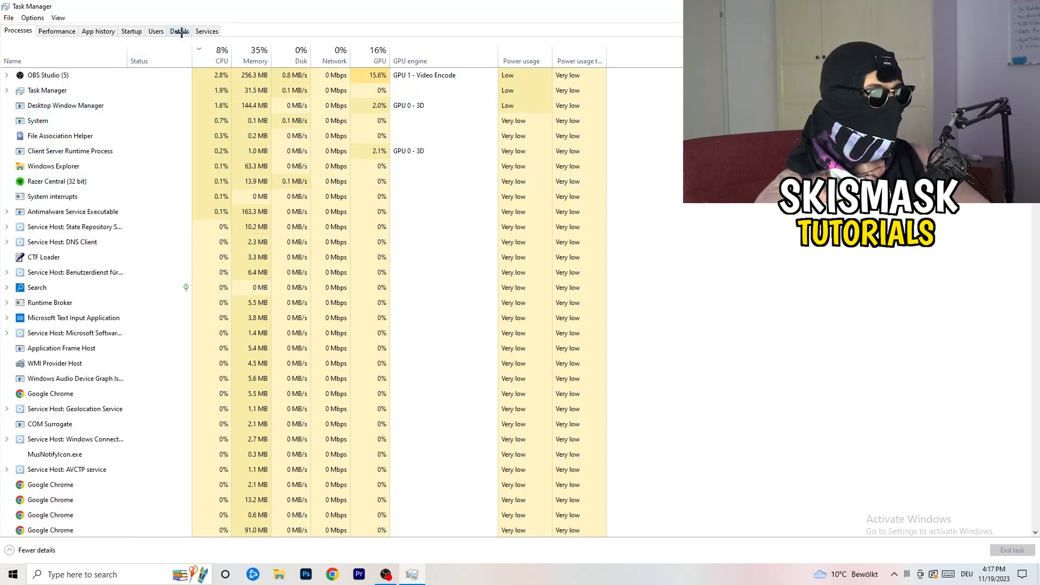
left_click(180, 31)
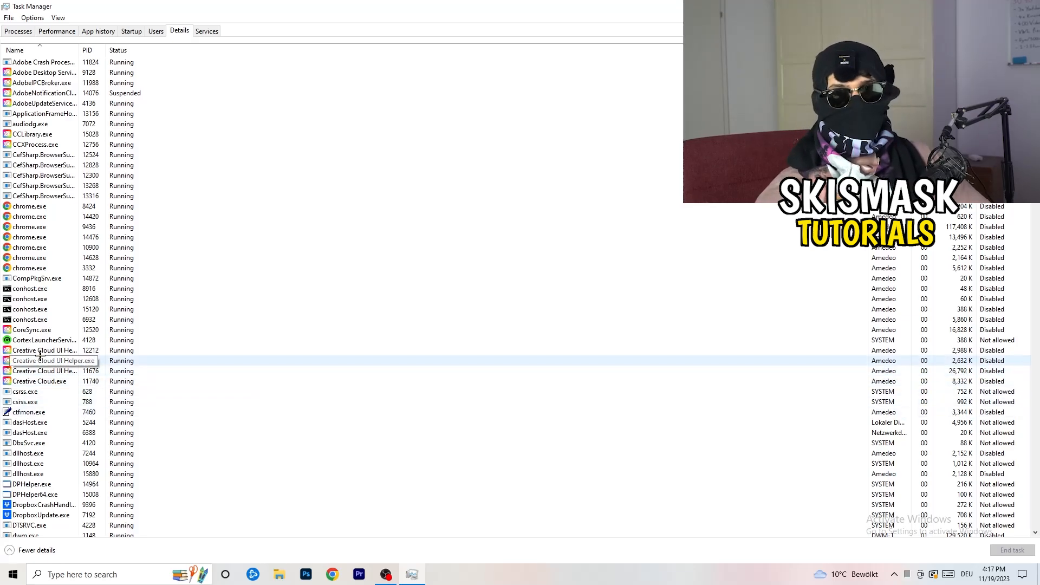
right_click(44, 350)
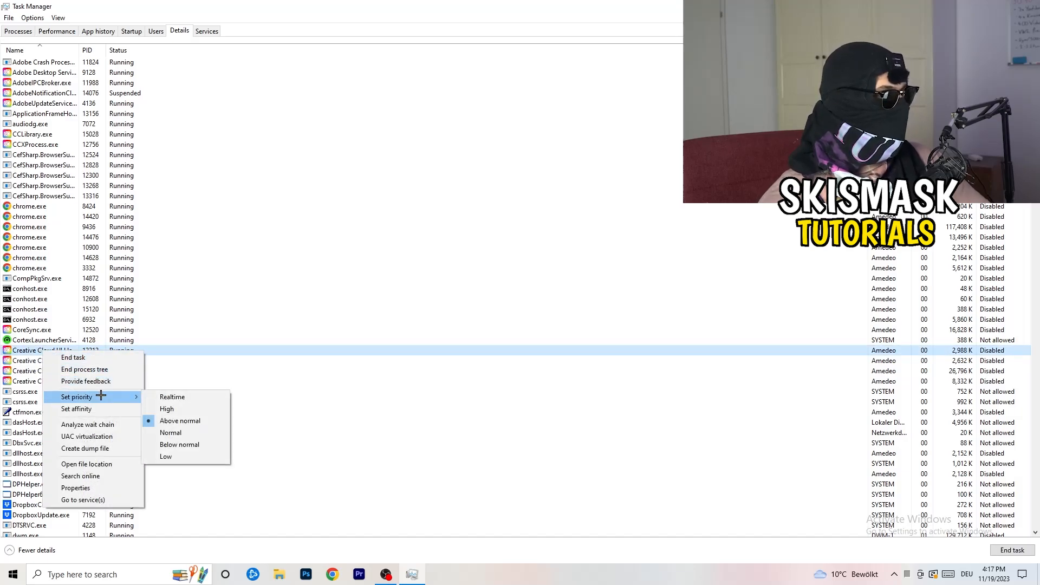
mouse_move(167, 408)
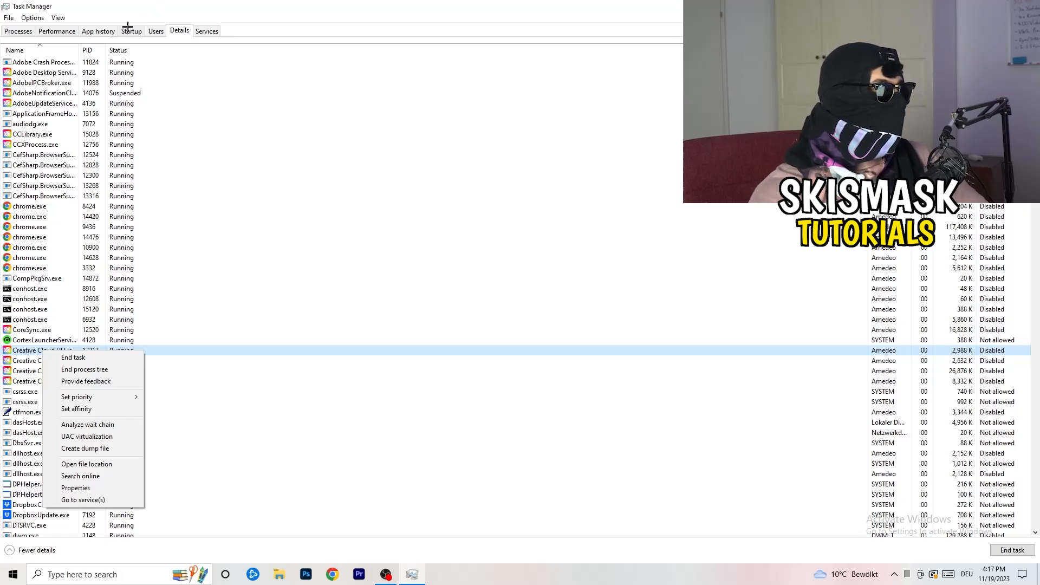
Review startup apps and the Windows Security entry's options, then return to the processes list
left_click(130, 30)
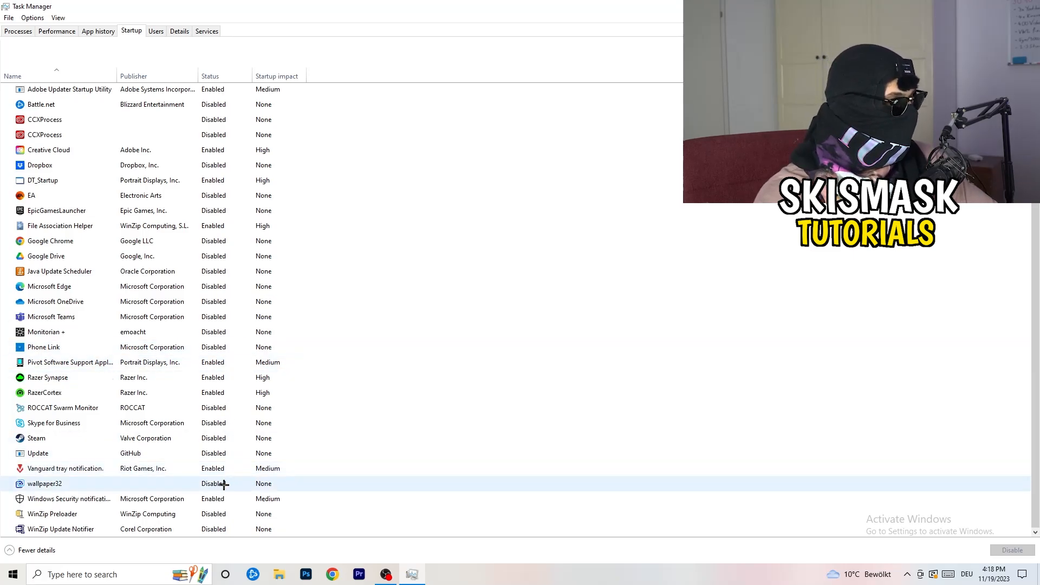
right_click(69, 498)
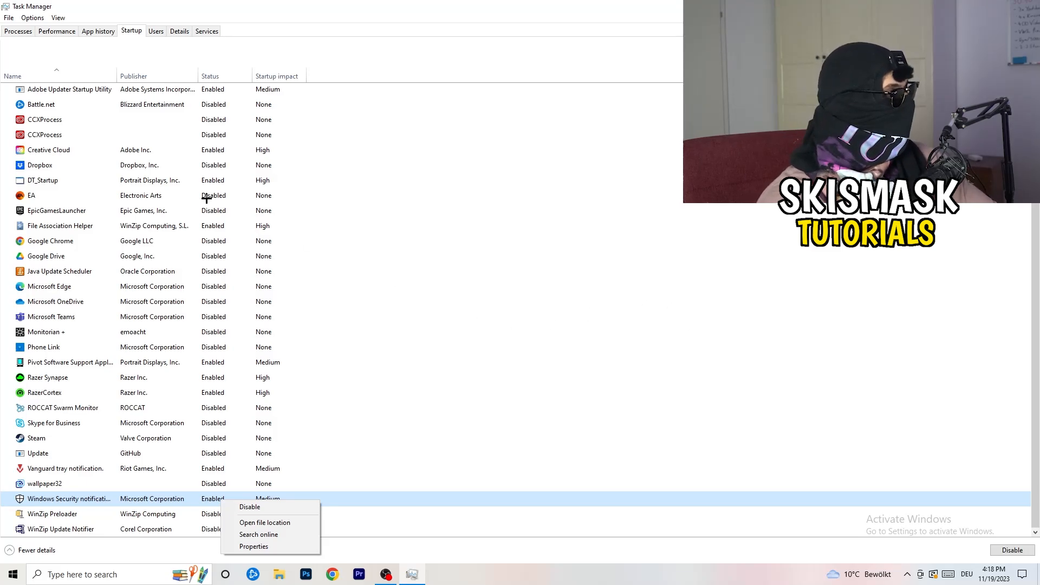
left_click(17, 30)
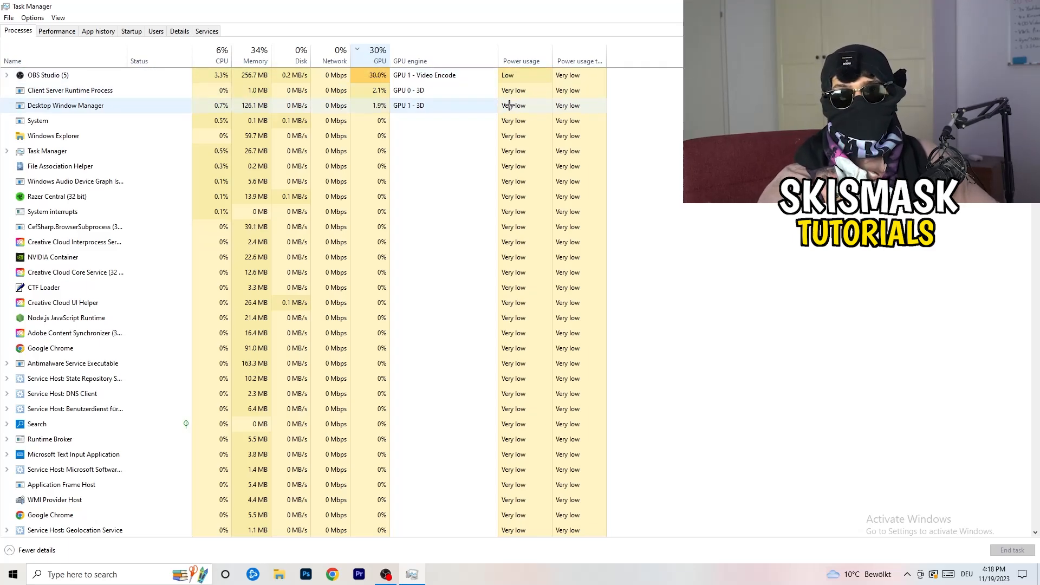
Open the context menu for OBS Studio, the top GPU-consuming process
right_click(48, 75)
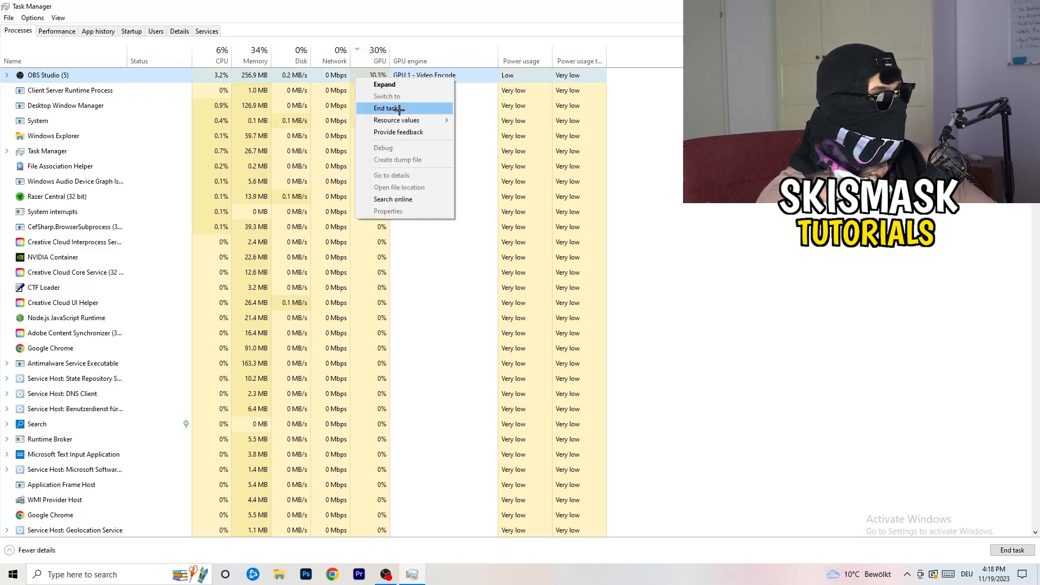